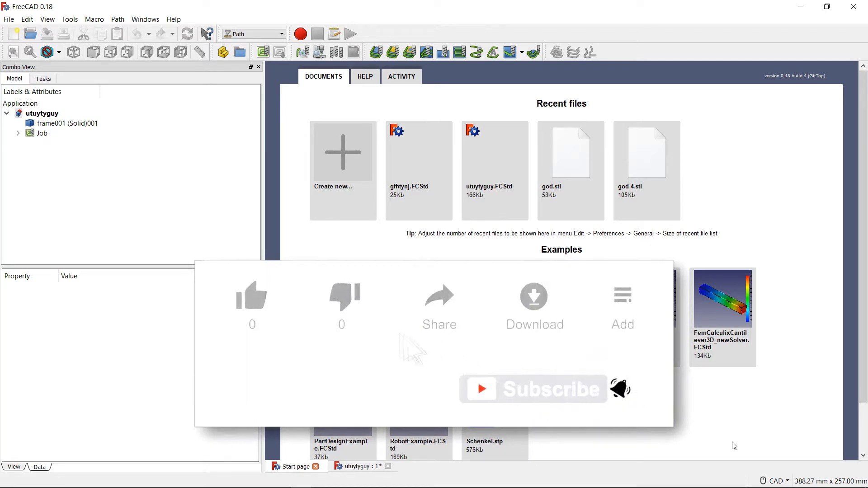
Step: Switch to the utuytyguy plate document and select Job to show its properties
click(252, 297)
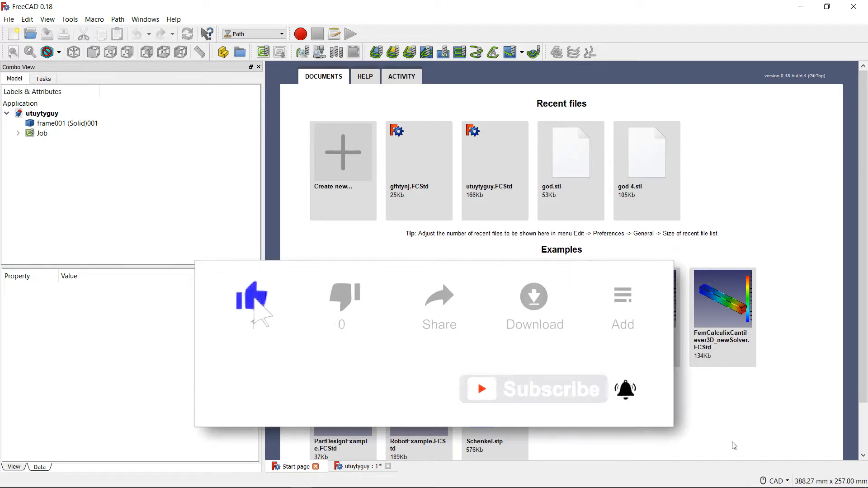
click(252, 301)
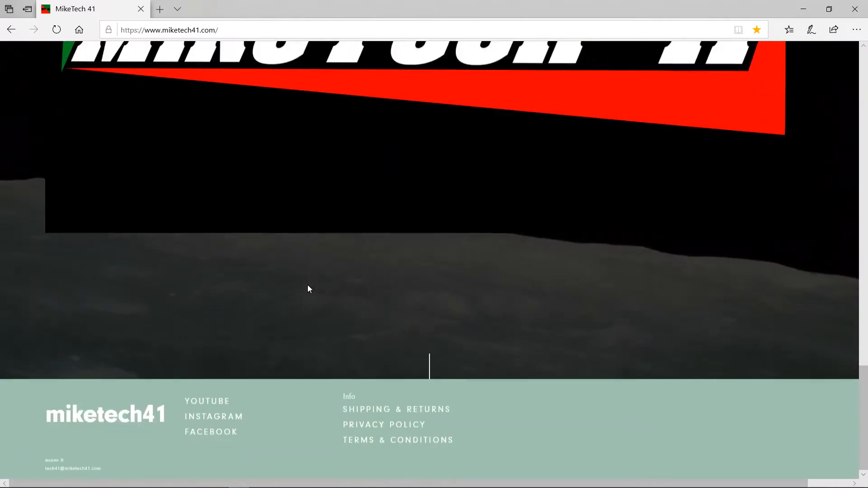
scroll(up, 3)
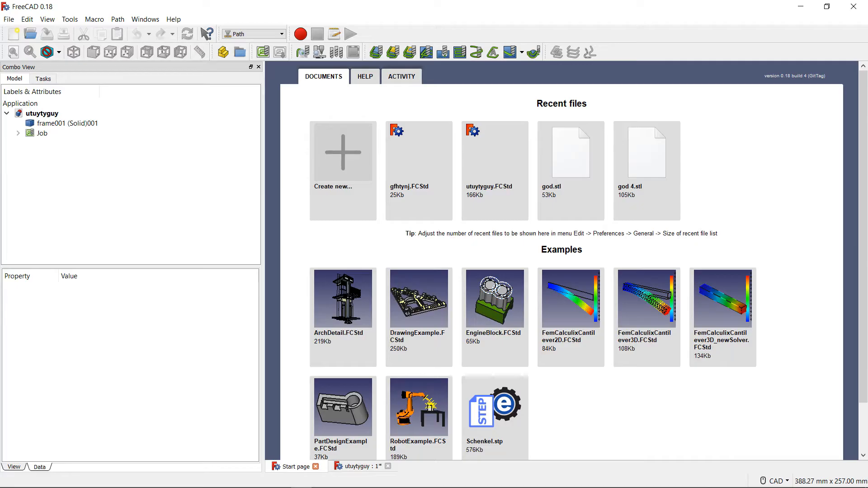
click(361, 466)
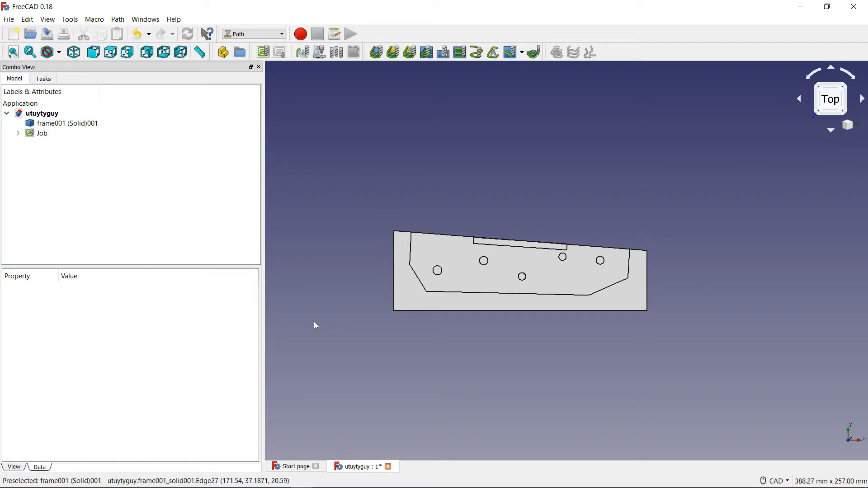
mouse_move(319, 389)
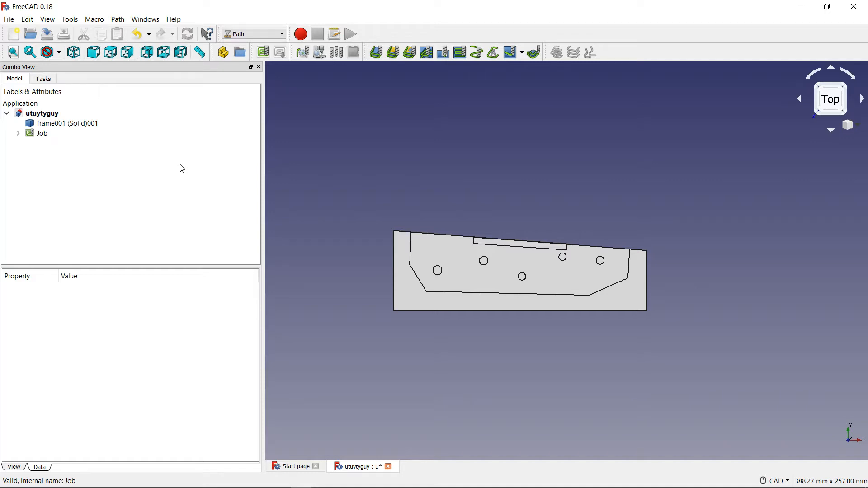
mouse_move(328, 182)
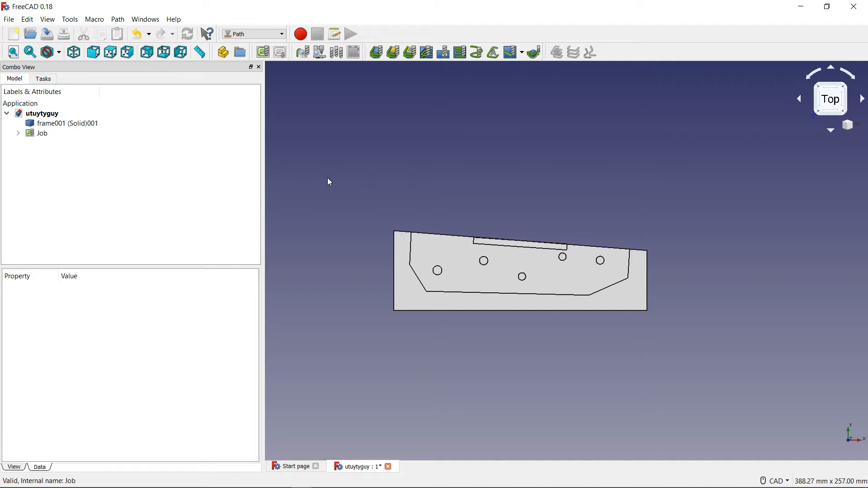
mouse_move(564, 324)
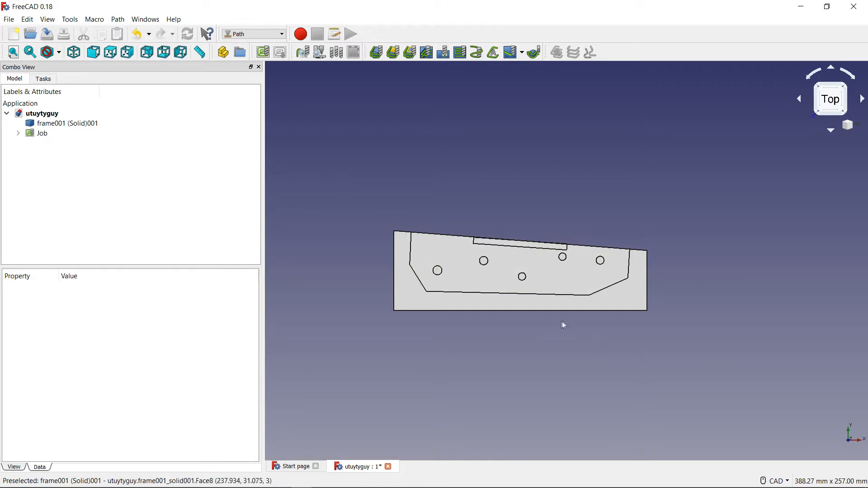
mouse_move(531, 302)
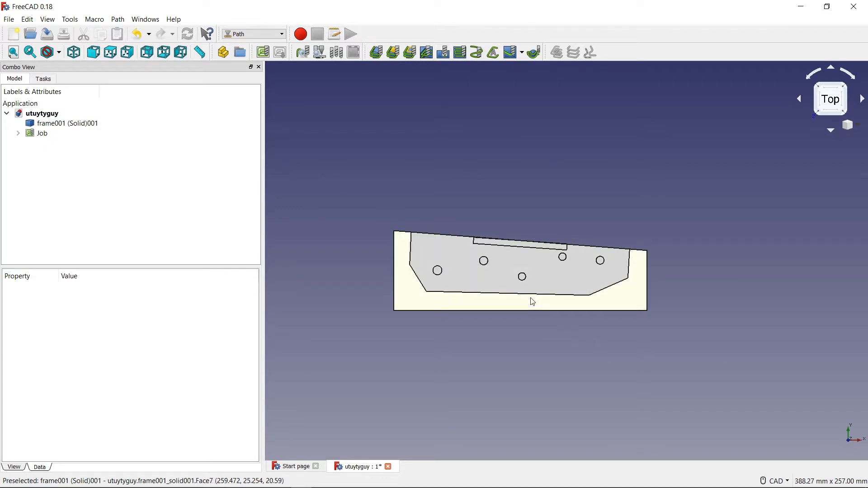
mouse_move(265, 36)
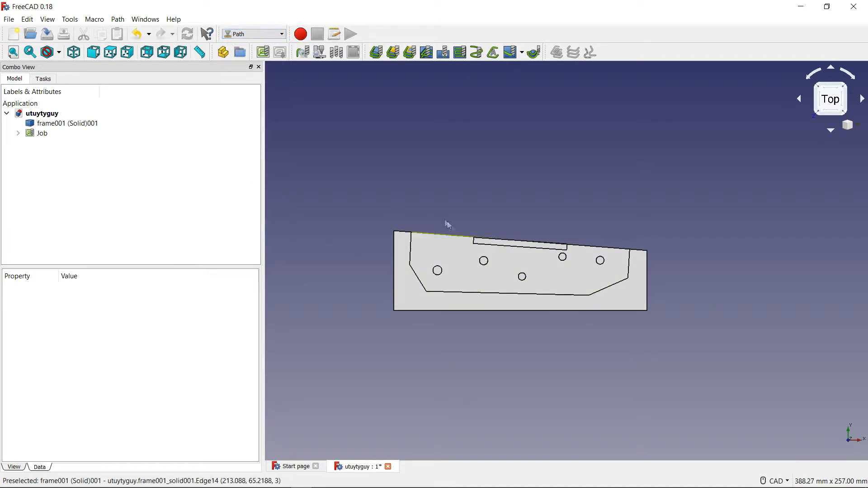
click(41, 133)
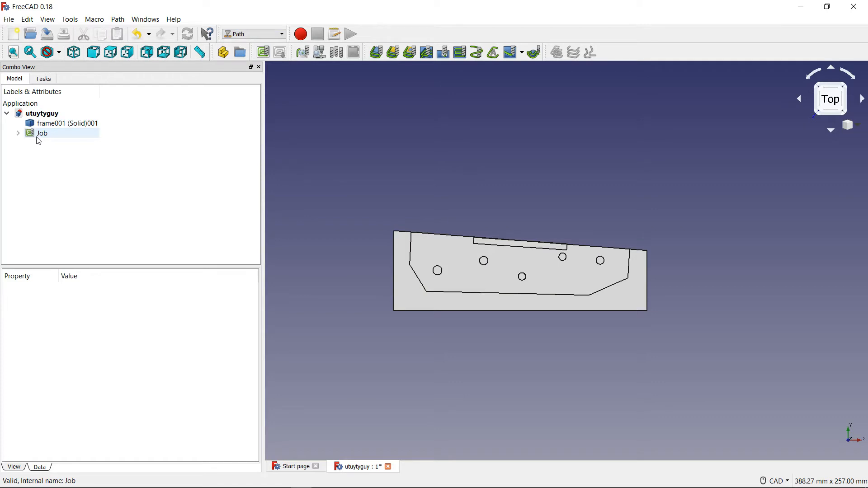
click(40, 133)
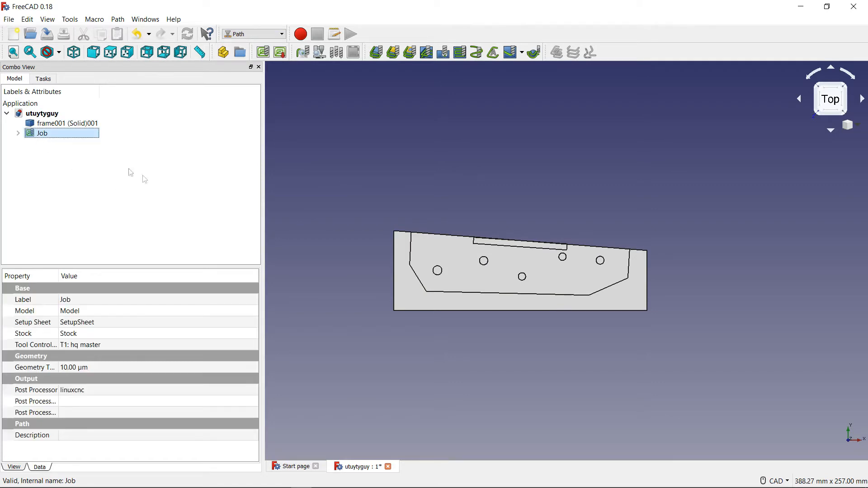
double_click(41, 133)
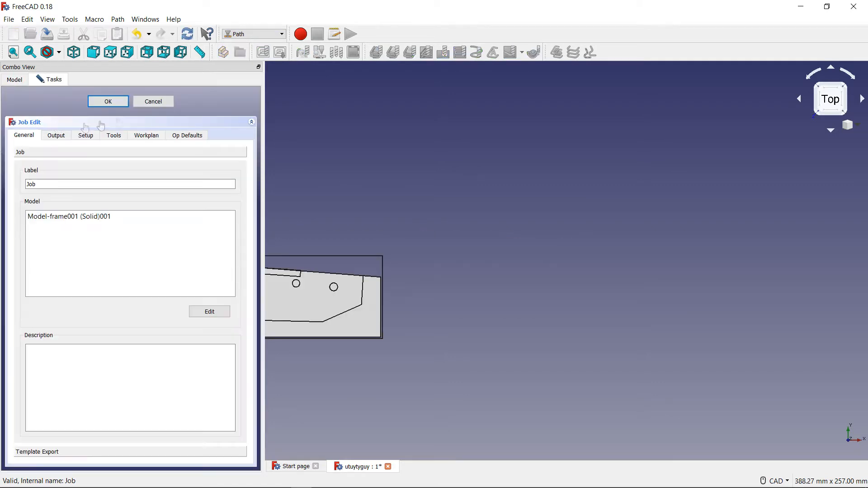
click(250, 122)
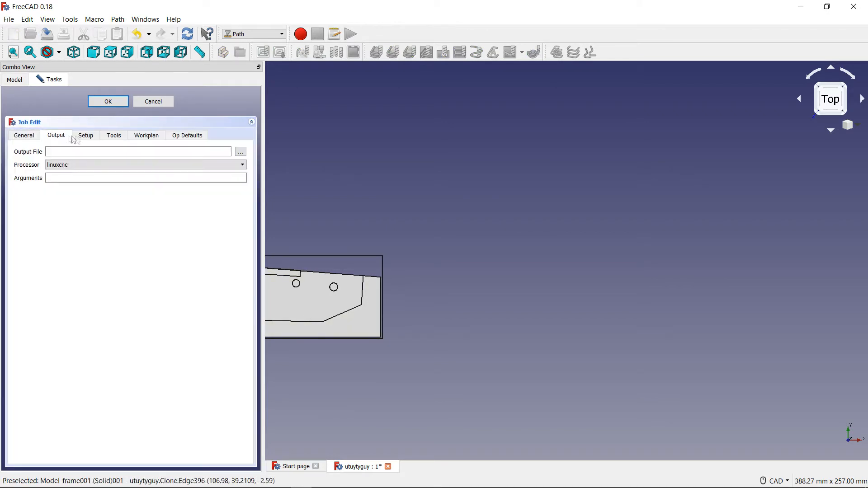
click(114, 135)
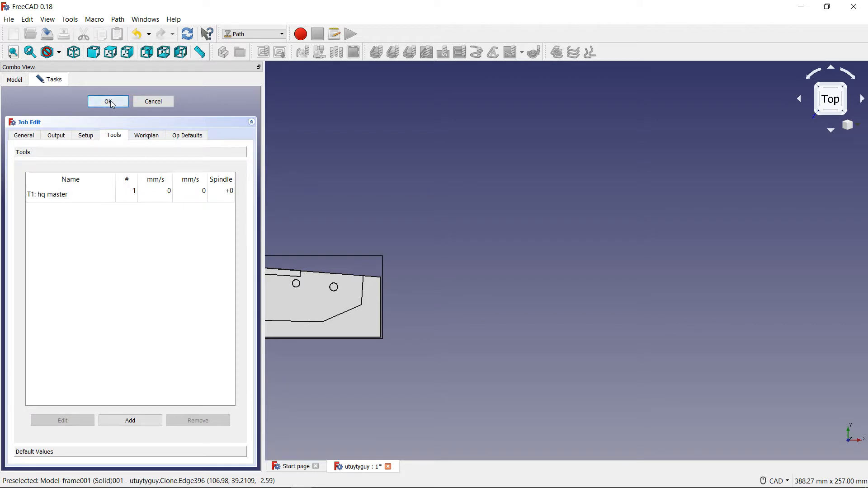
click(108, 101)
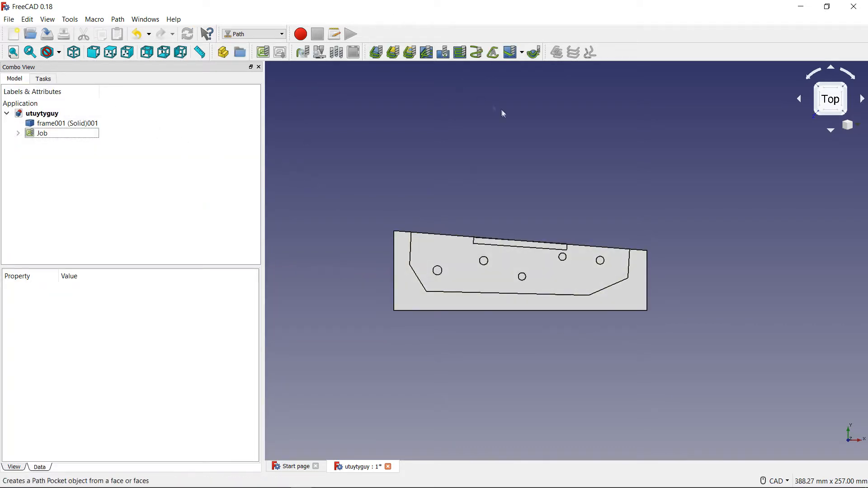
mouse_move(469, 286)
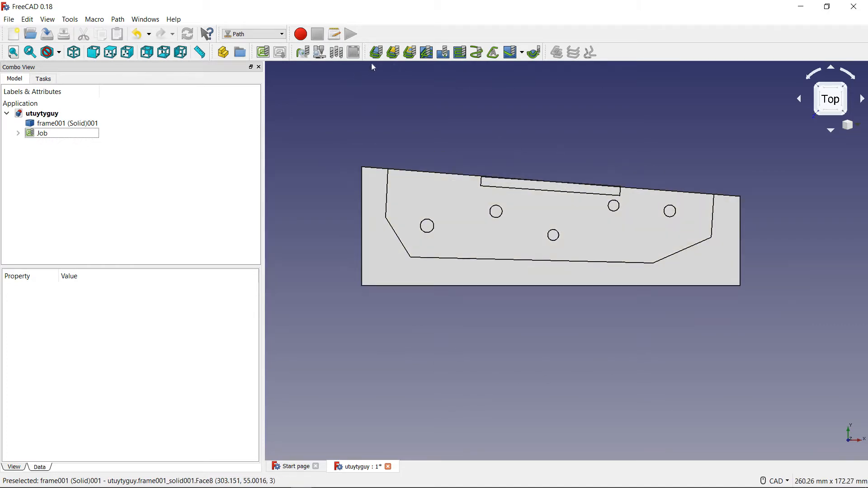
mouse_move(375, 52)
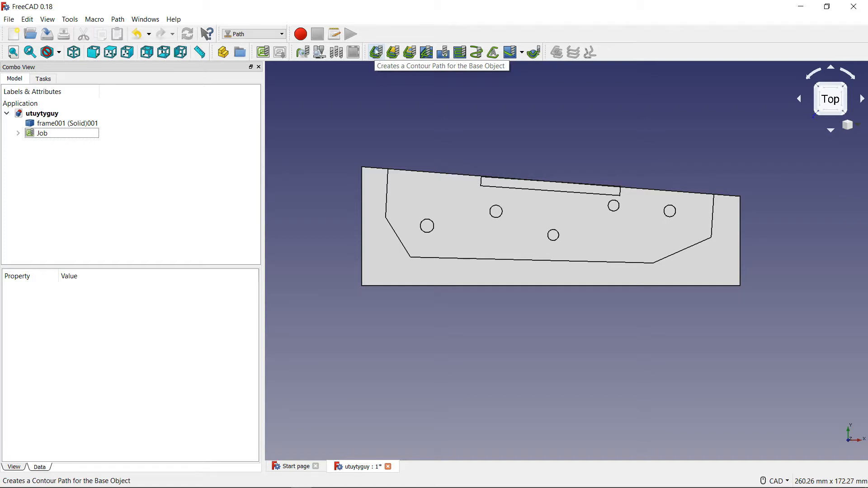
Step: Create a Contour operation using the hq master tool controller
click(375, 51)
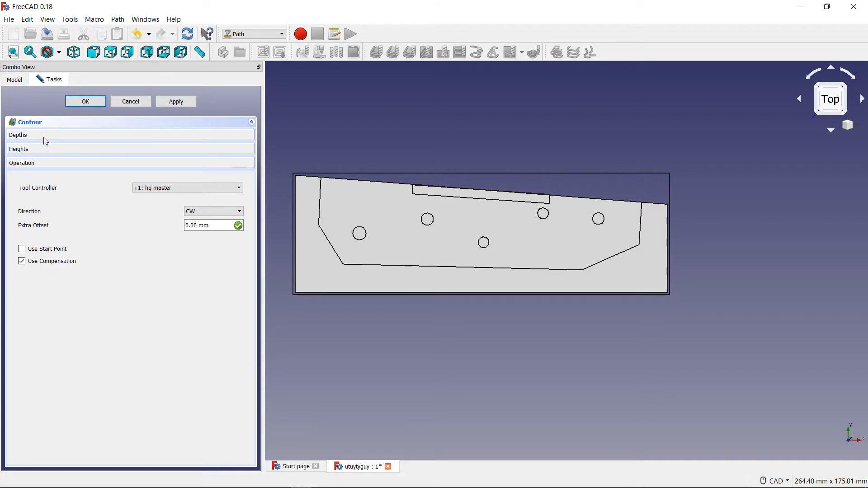
Step: Expand the Depths section: start depth 1 mm, final depth 0 mm, step down 3.17 mm
click(18, 135)
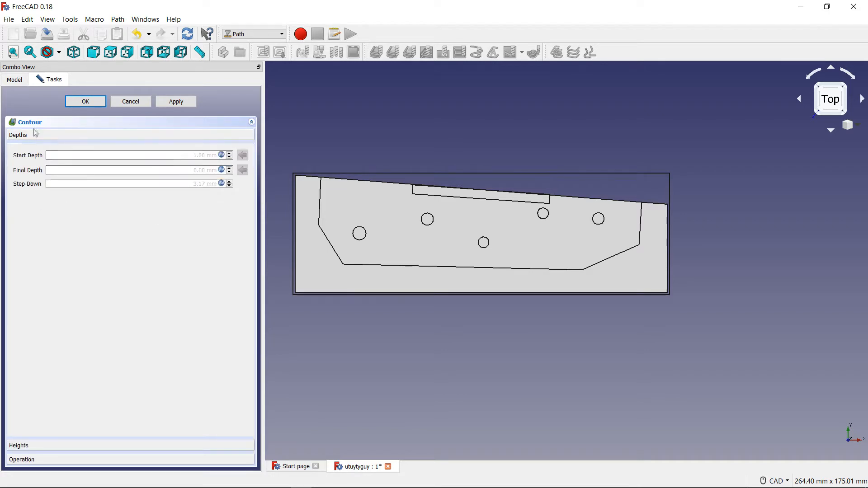
mouse_move(285, 218)
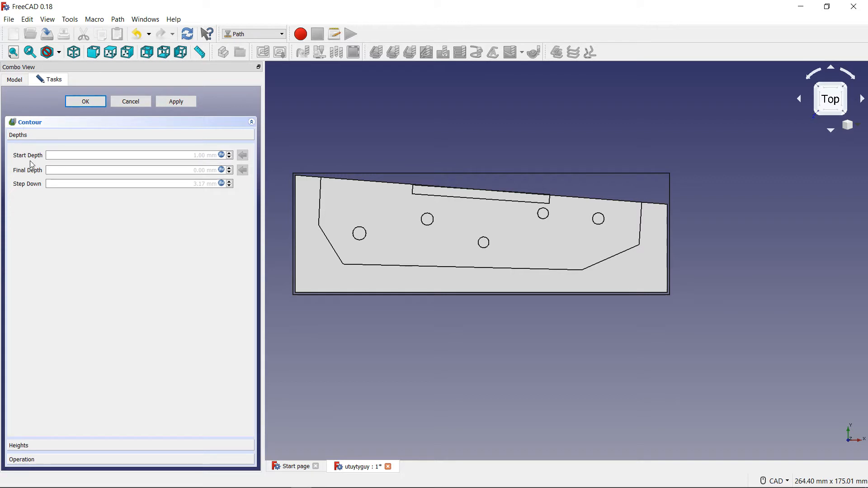
mouse_move(31, 181)
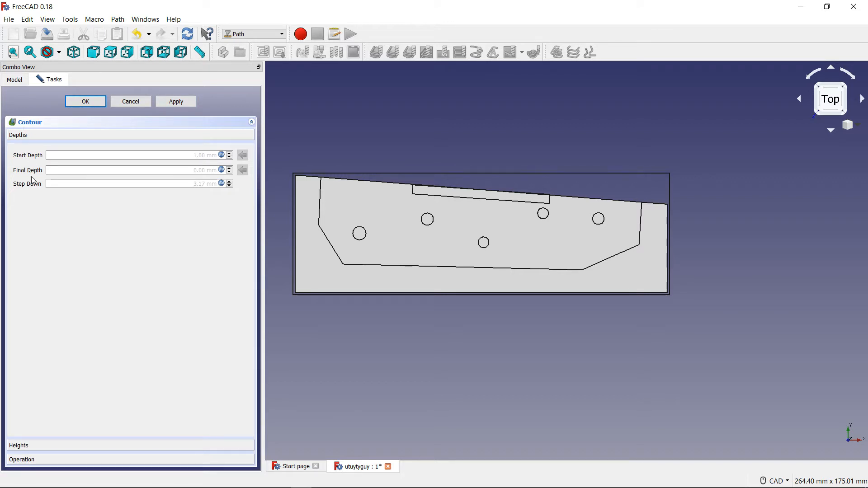
mouse_move(38, 188)
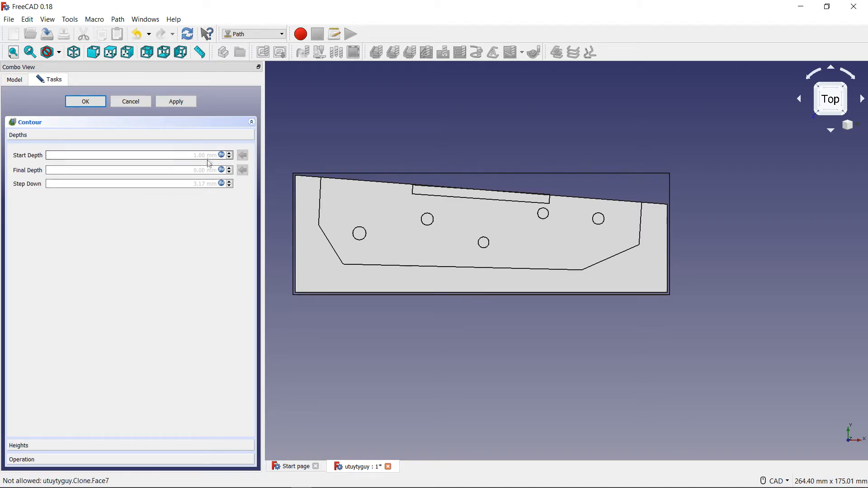
mouse_move(210, 159)
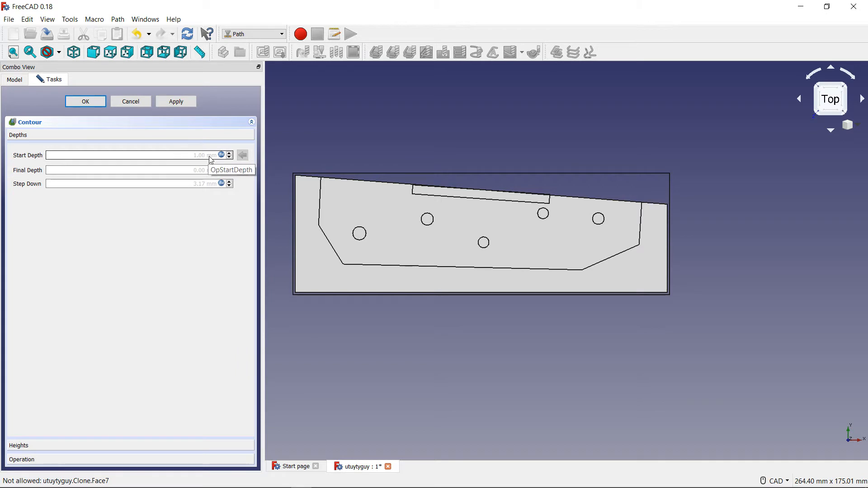
mouse_move(116, 170)
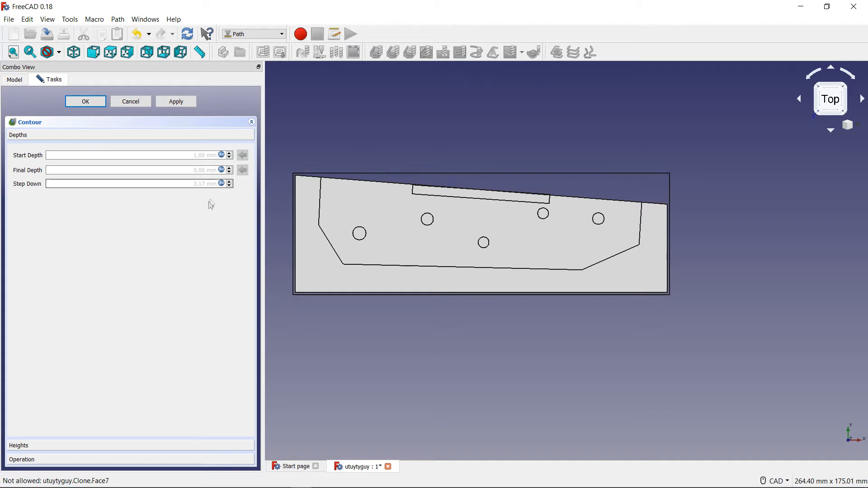
Step: Replace the OpToolDiameter step-down formula with 0.20 mm
click(221, 183)
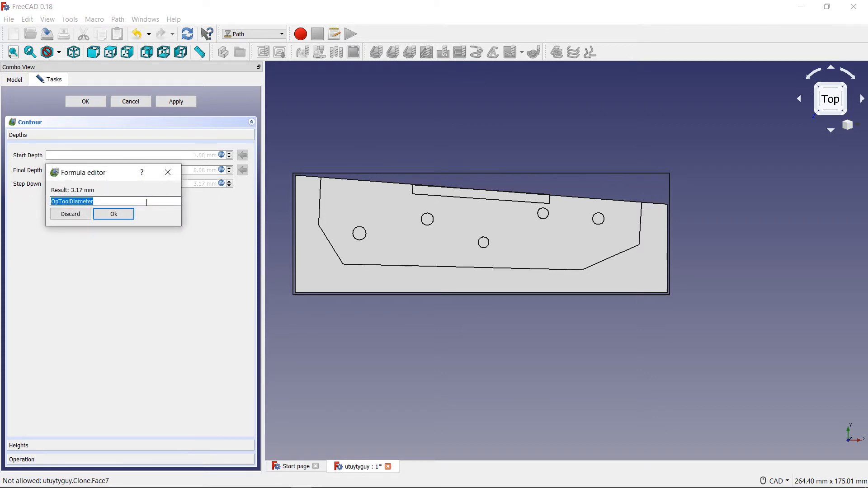
key(Delete)
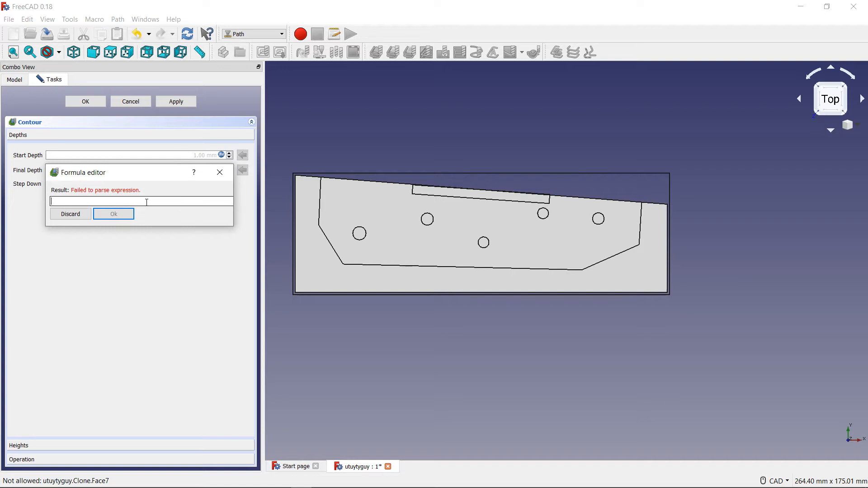
text(0.00 mm)
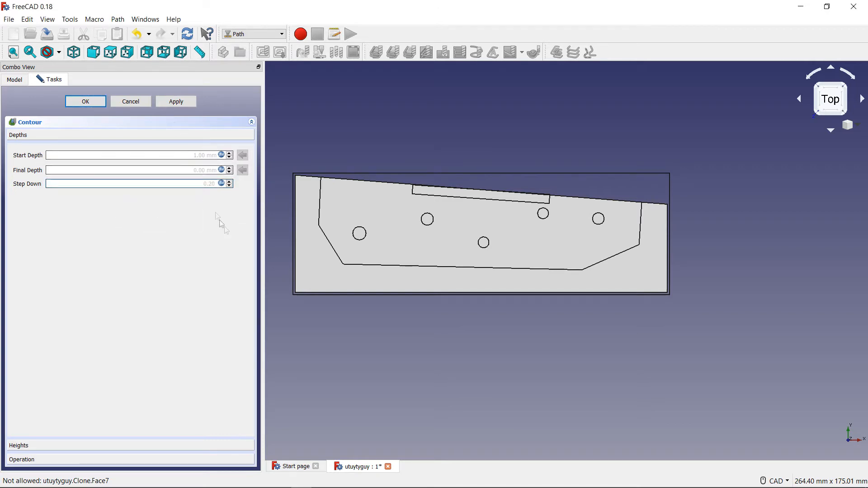
mouse_move(151, 448)
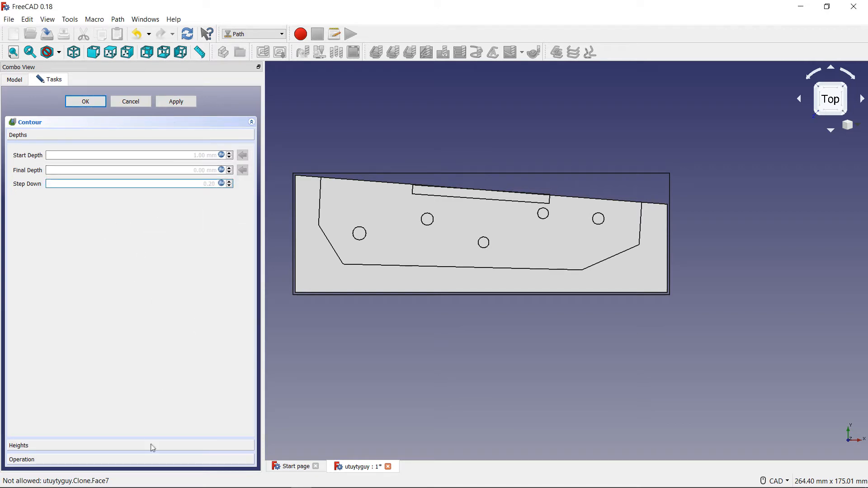
Step: Expand the Heights section showing 3 mm safe and 5 mm clearance heights
click(18, 445)
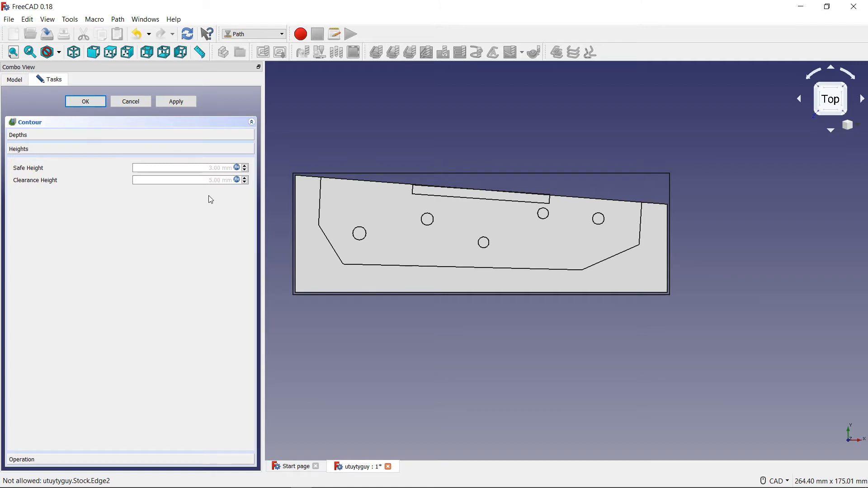
mouse_move(113, 180)
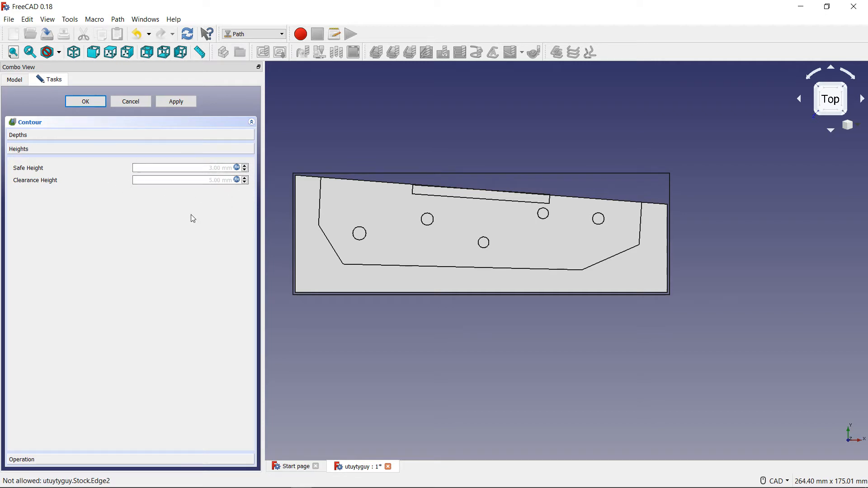
Step: Collapse Heights and expand the Operation section showing CW direction and compensation
click(21, 459)
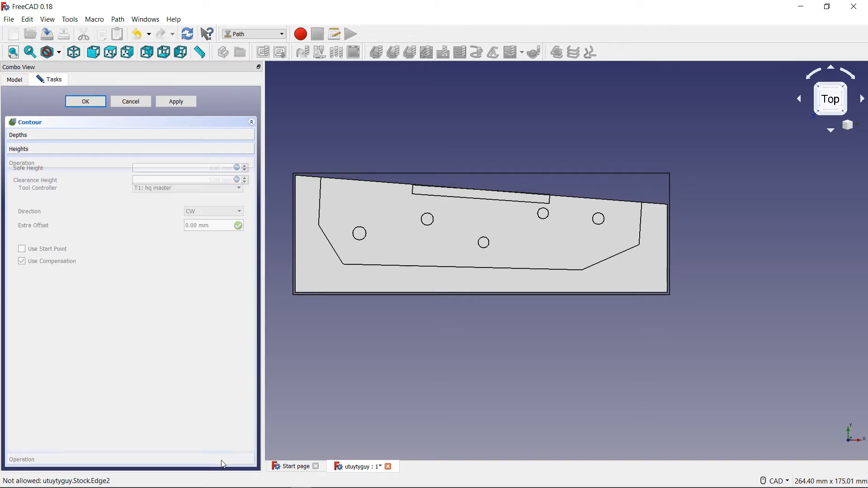
click(22, 163)
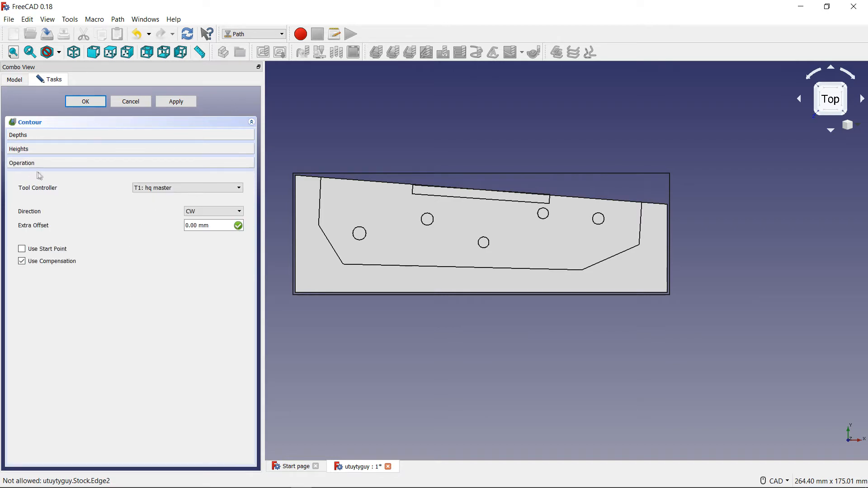
mouse_move(237, 184)
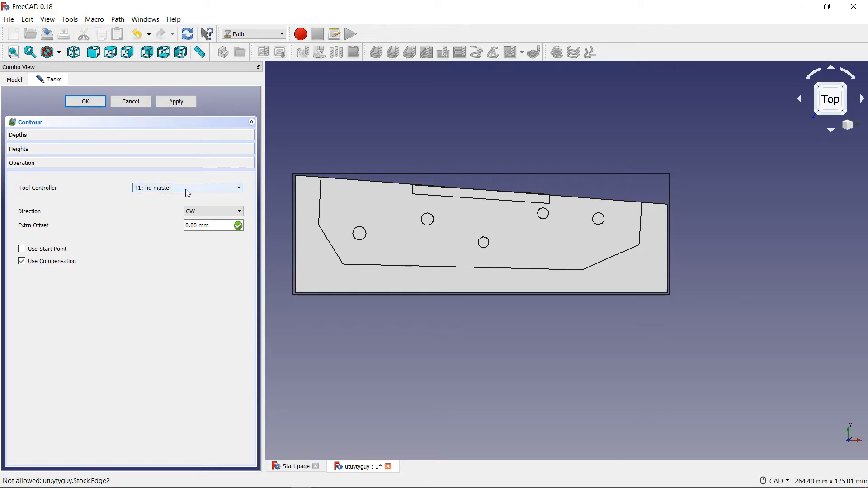
mouse_move(146, 196)
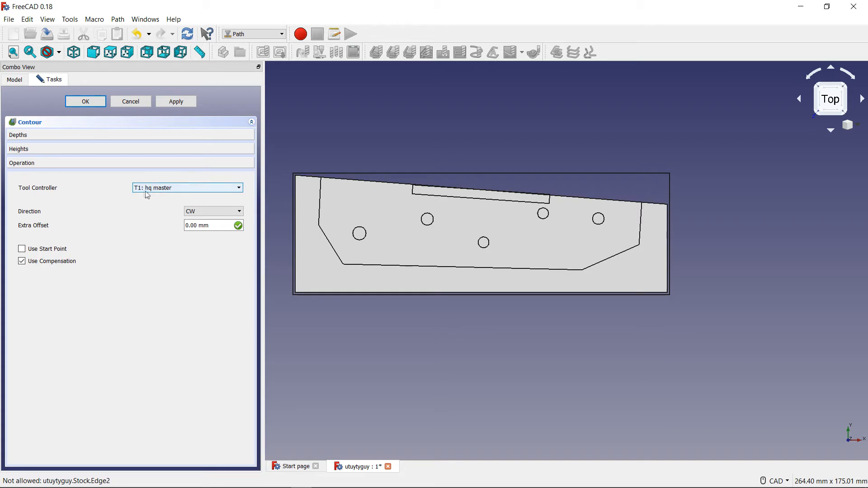
mouse_move(163, 193)
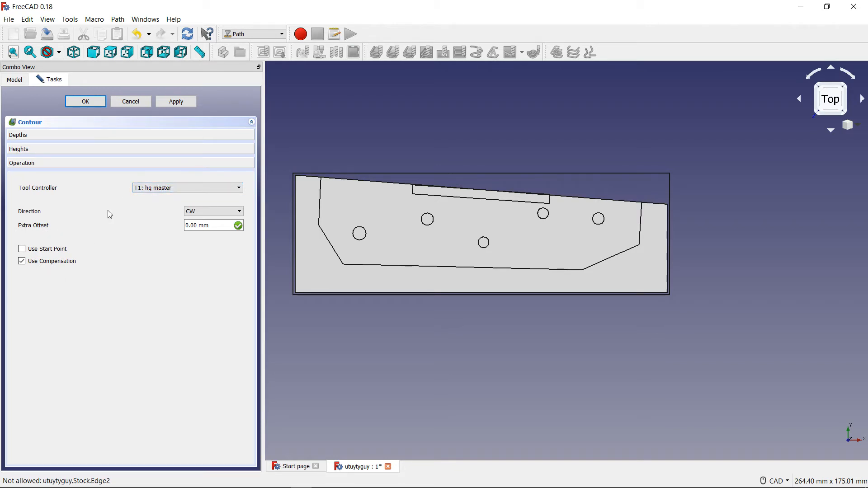
mouse_move(140, 216)
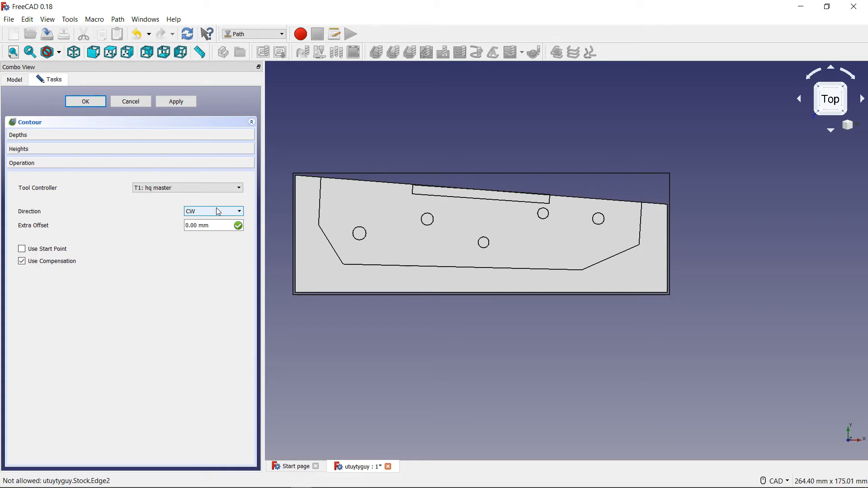
click(213, 211)
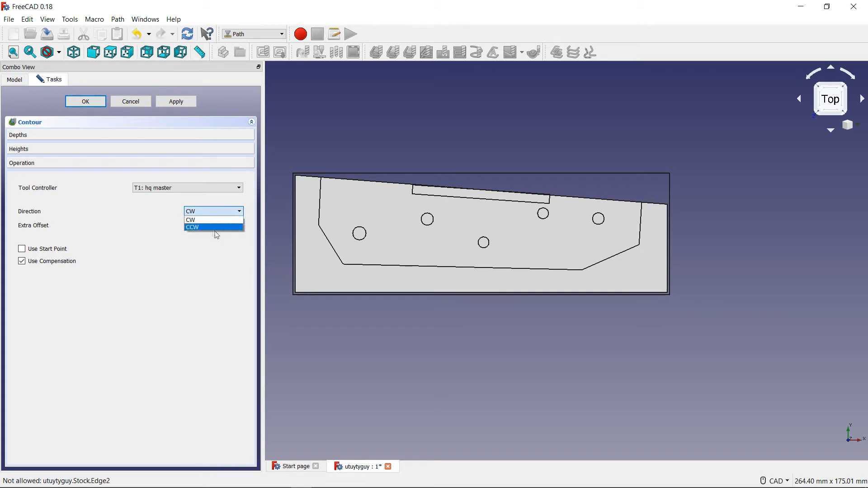
click(190, 219)
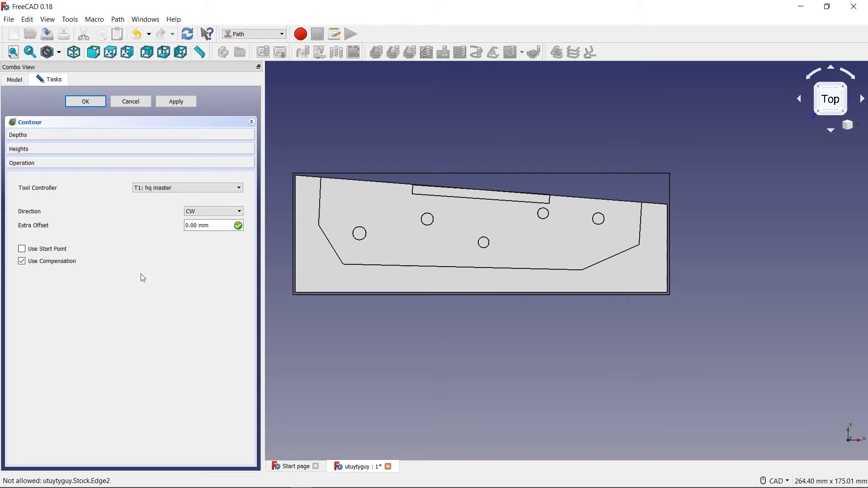
mouse_move(65, 230)
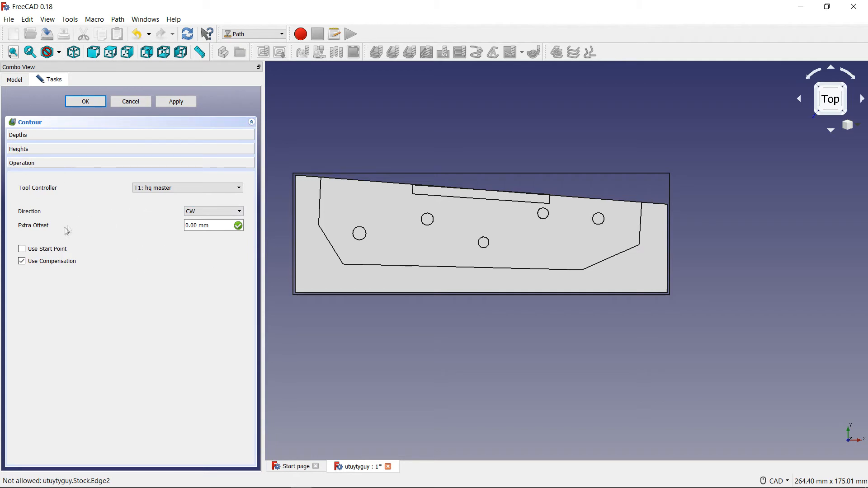
mouse_move(224, 239)
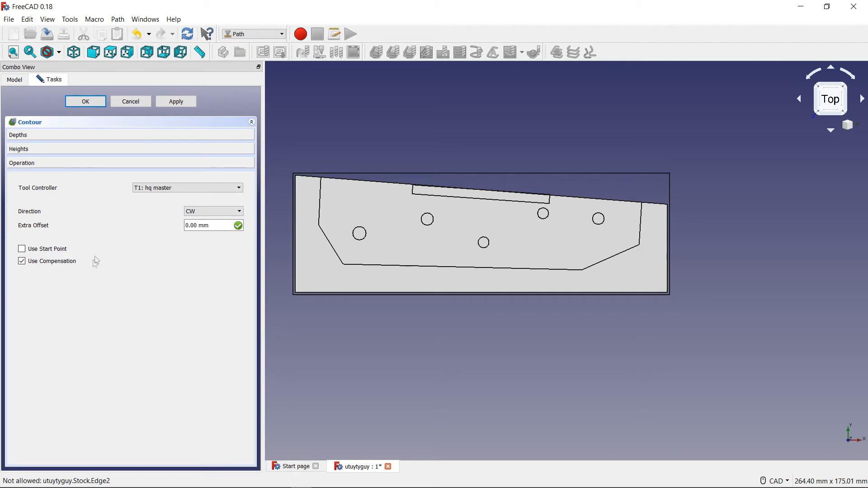
click(21, 248)
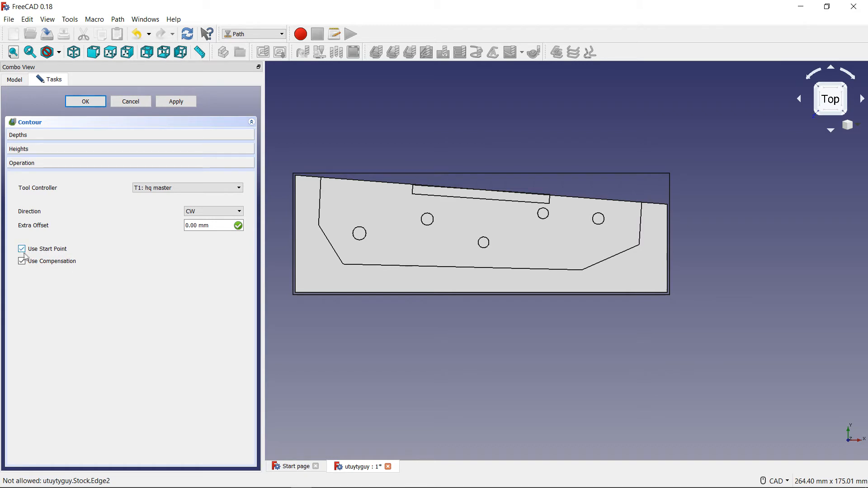
click(22, 249)
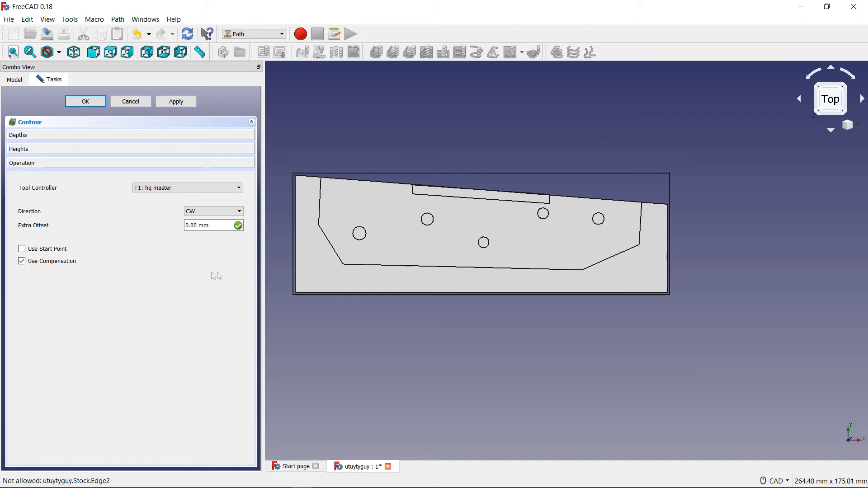
mouse_move(359, 293)
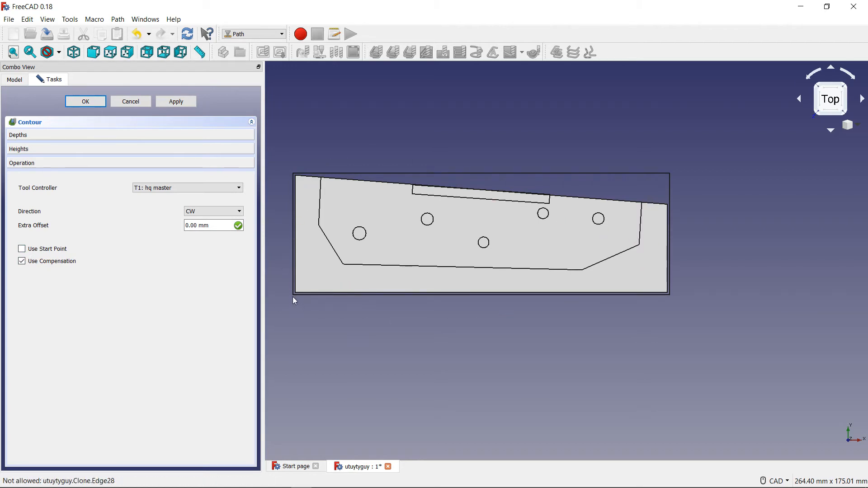
mouse_move(45, 258)
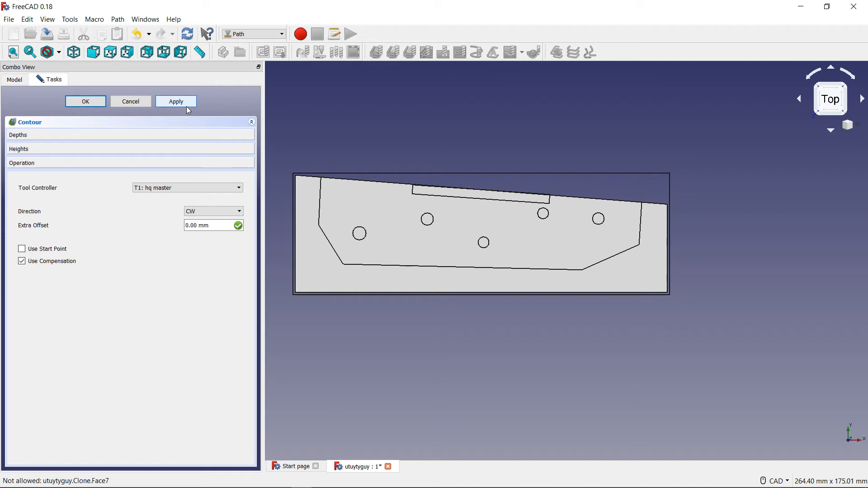
Step: Apply the Contour settings to compute the toolpath around the plate
click(175, 100)
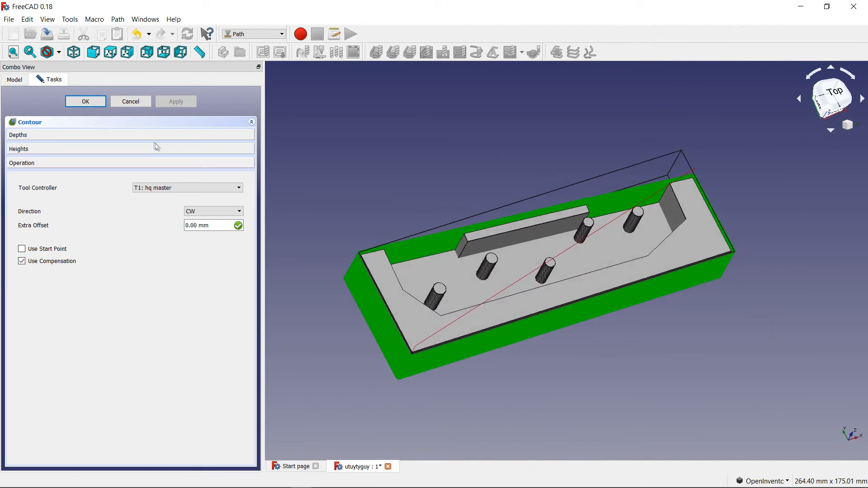
mouse_move(63, 128)
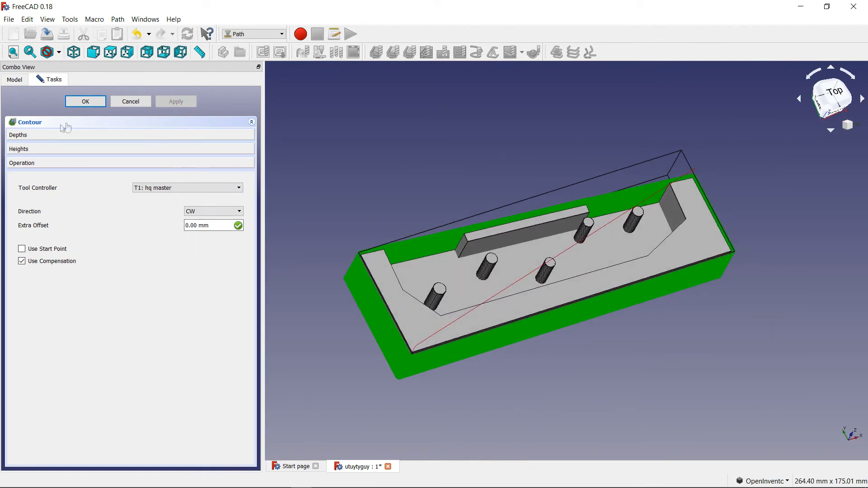
mouse_move(91, 235)
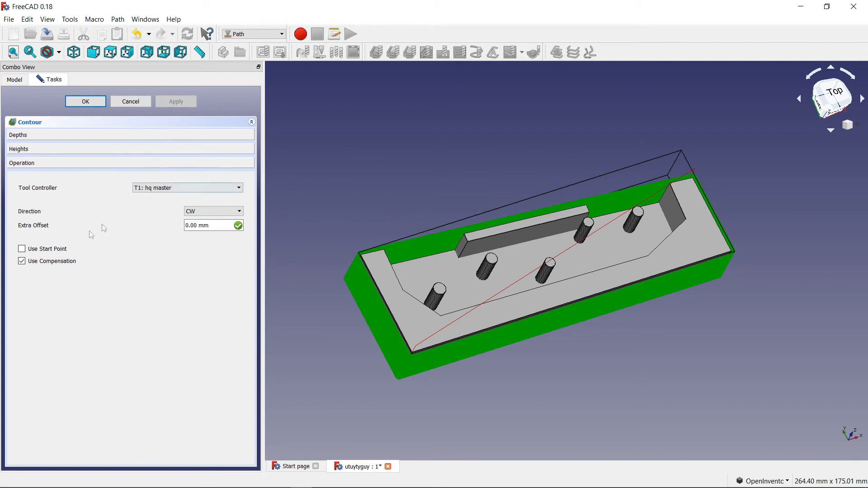
mouse_move(454, 201)
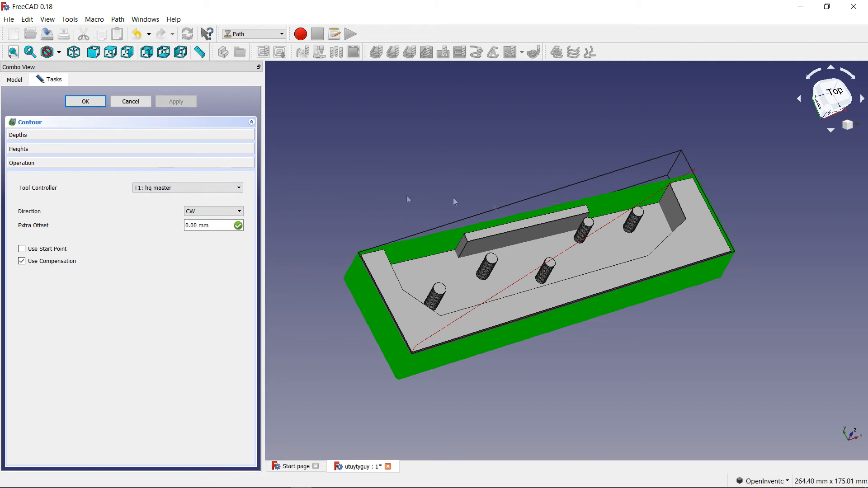
mouse_move(367, 306)
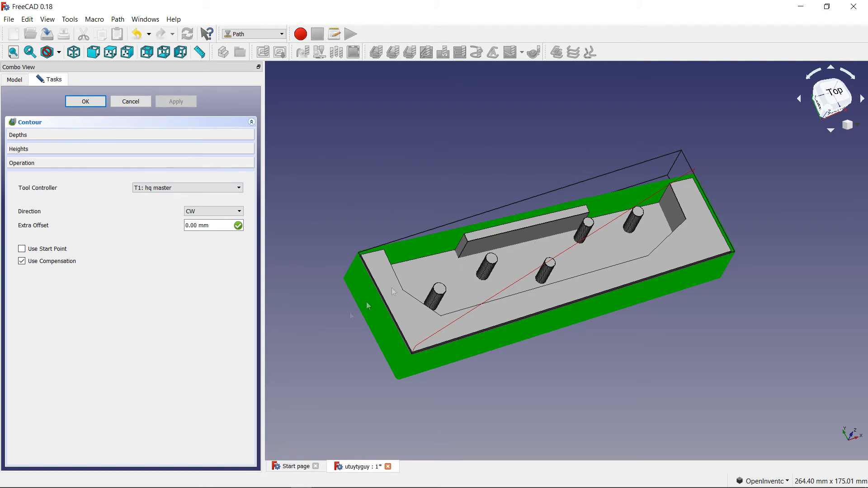
mouse_move(502, 289)
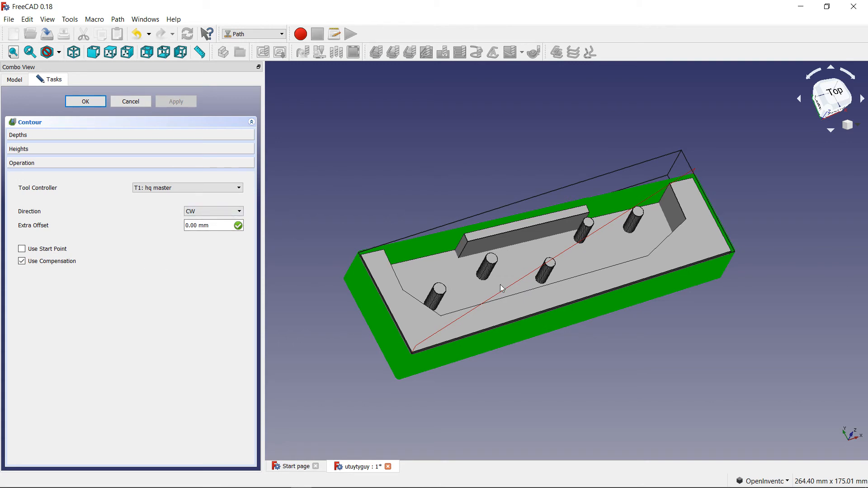
mouse_move(453, 275)
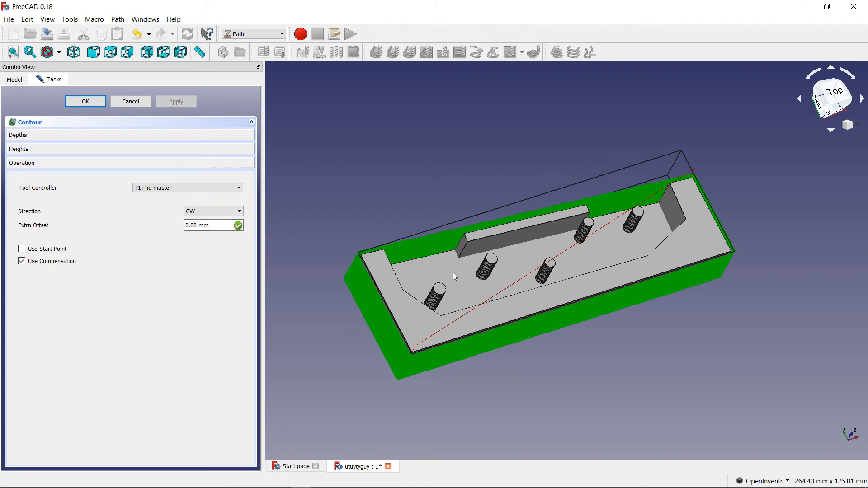
mouse_move(410, 252)
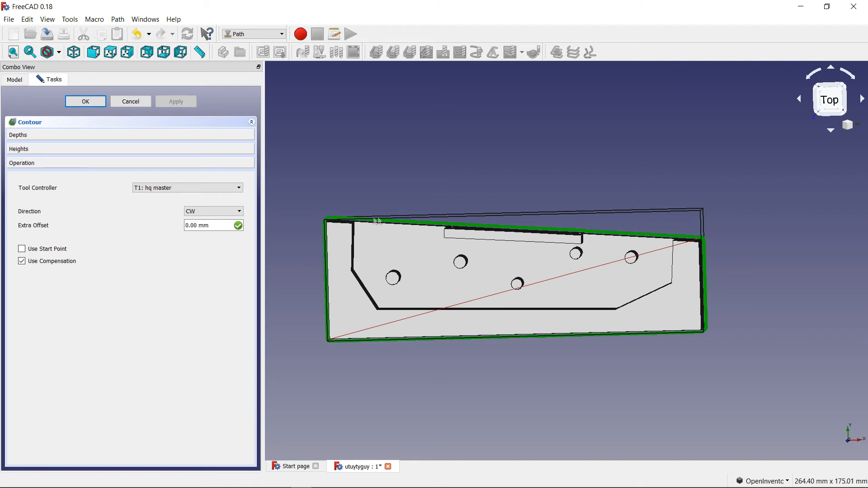
mouse_move(365, 209)
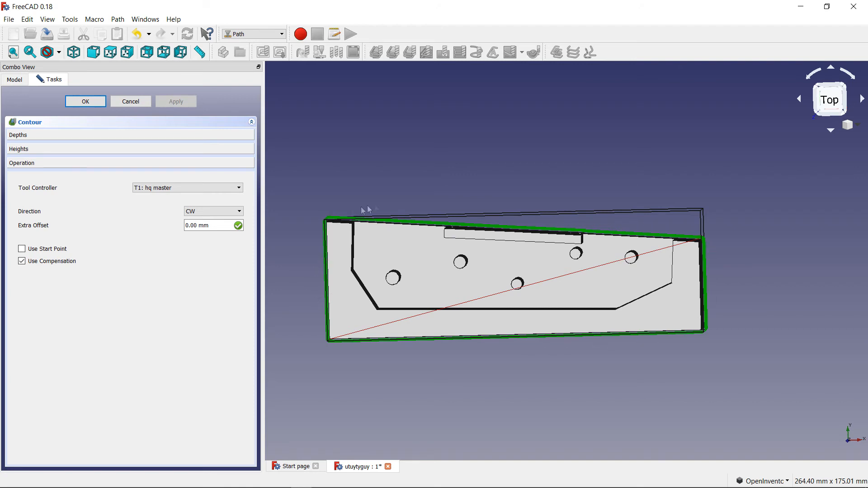
mouse_move(619, 356)
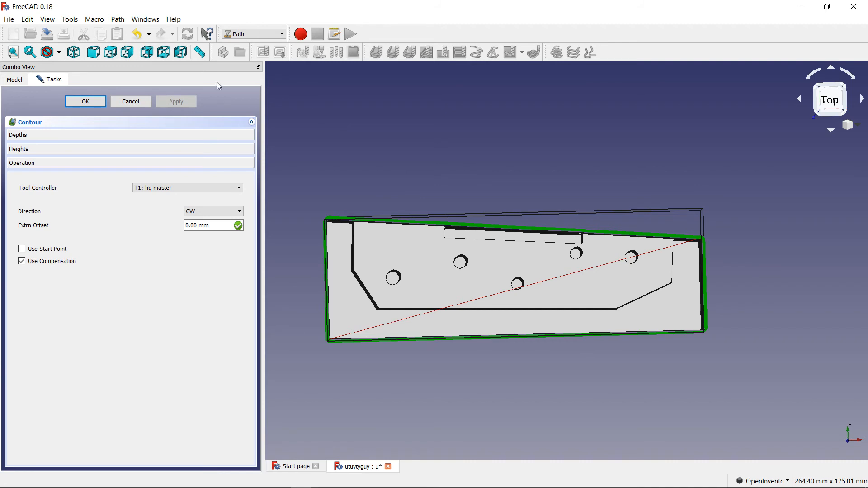
mouse_move(489, 14)
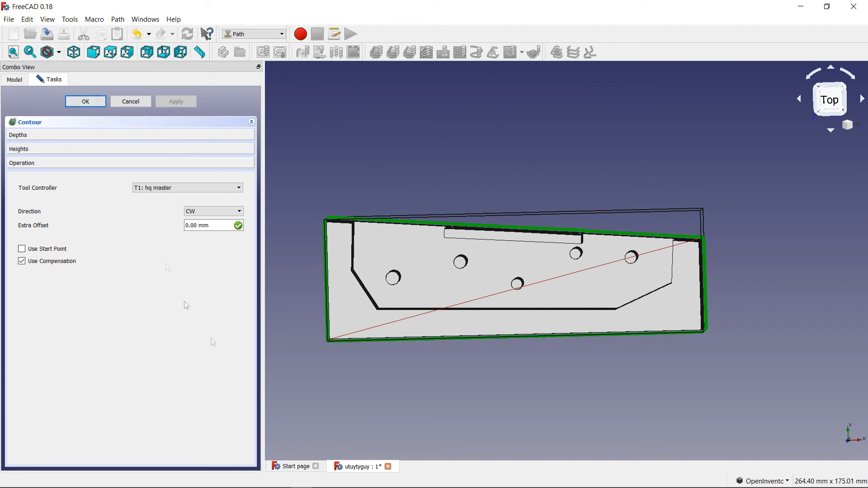
mouse_move(538, 387)
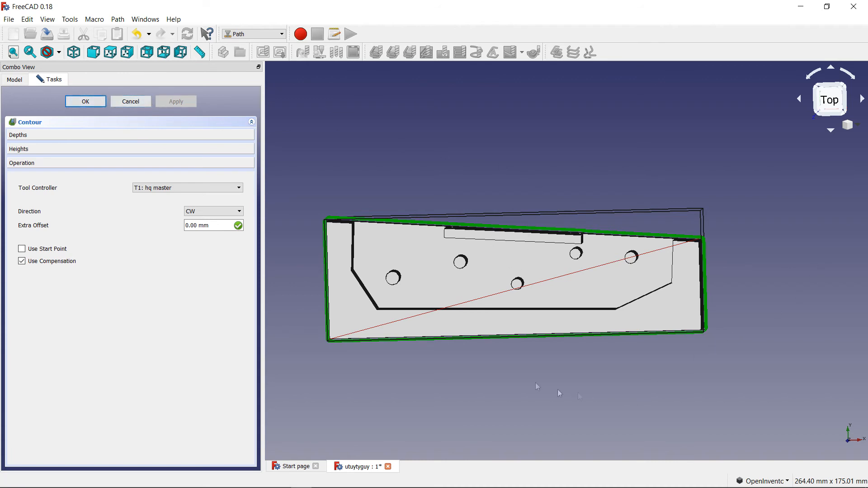
mouse_move(333, 213)
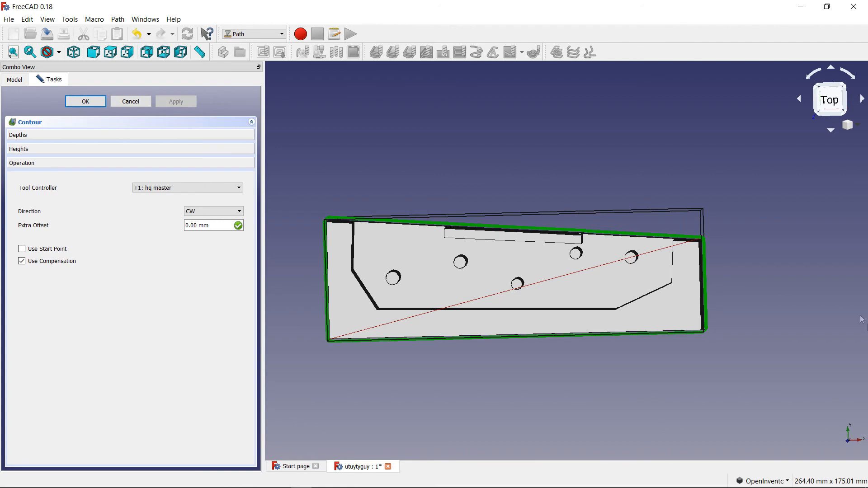
mouse_move(468, 246)
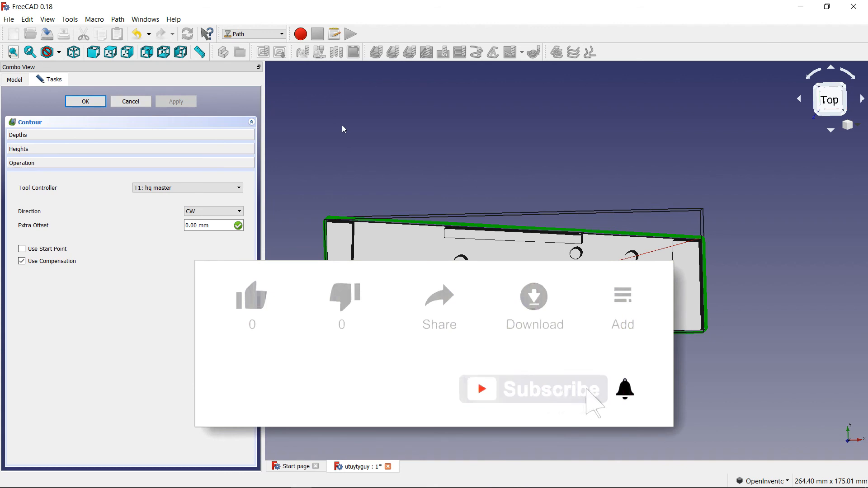
mouse_move(381, 99)
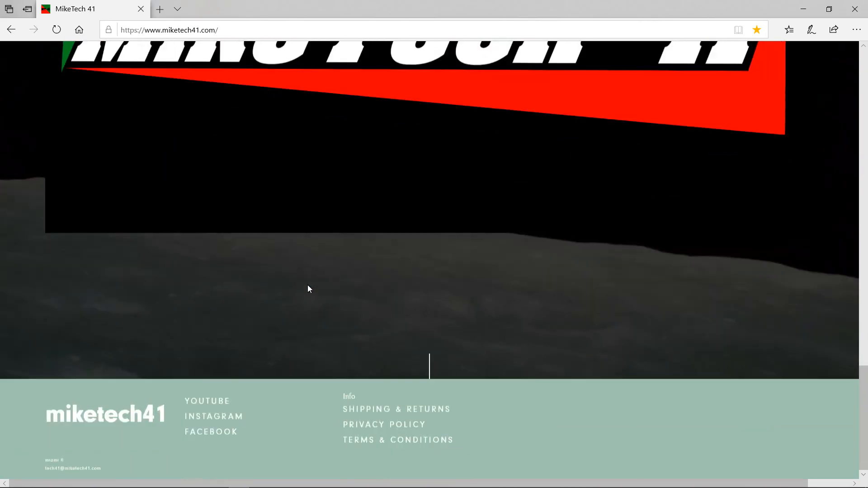
Step: Scroll the miketech41.com homepage to the About section and blog links
scroll(up, 3)
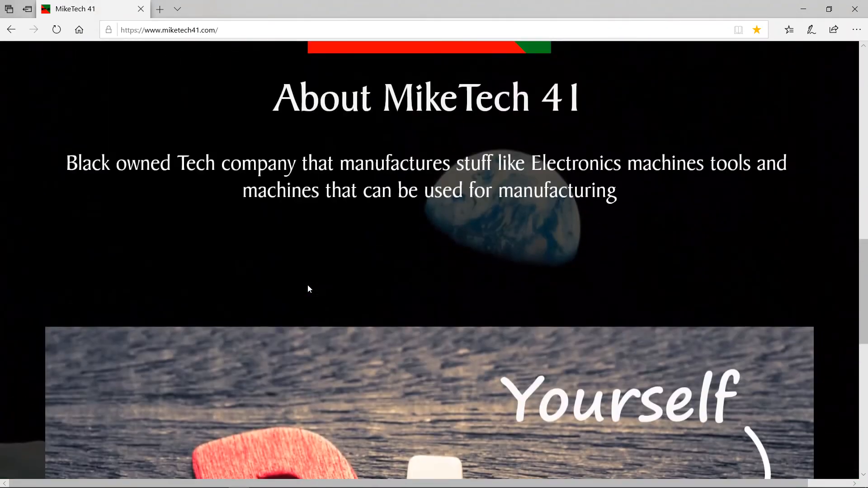
scroll(down, 3)
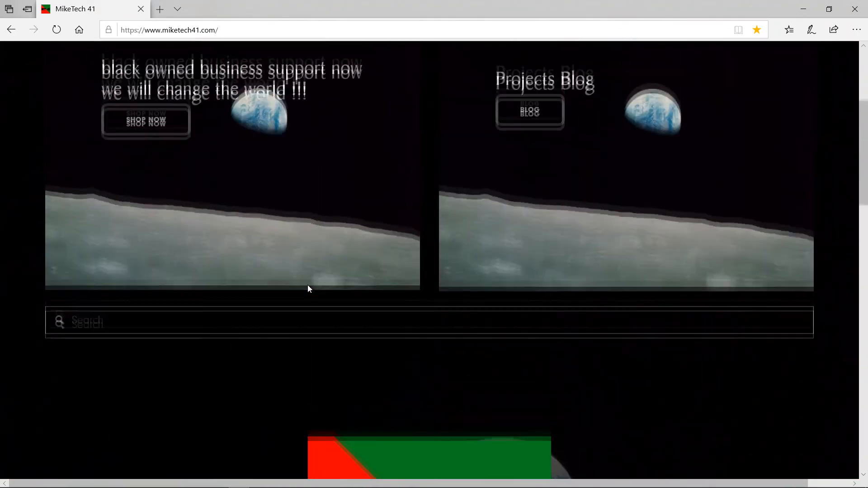